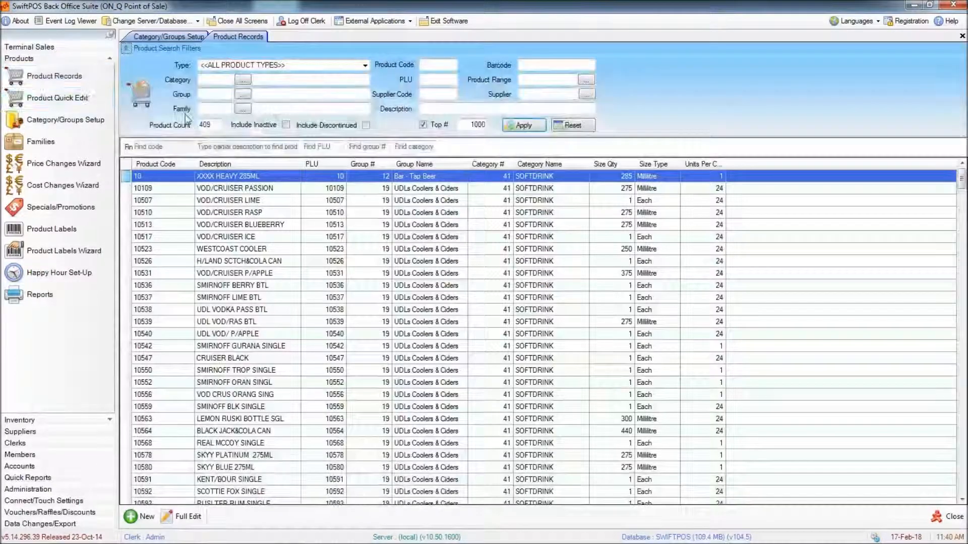
# - Filter Product Records to Category 44 JUICE, listing the five juice products
pyautogui.click(242, 79)
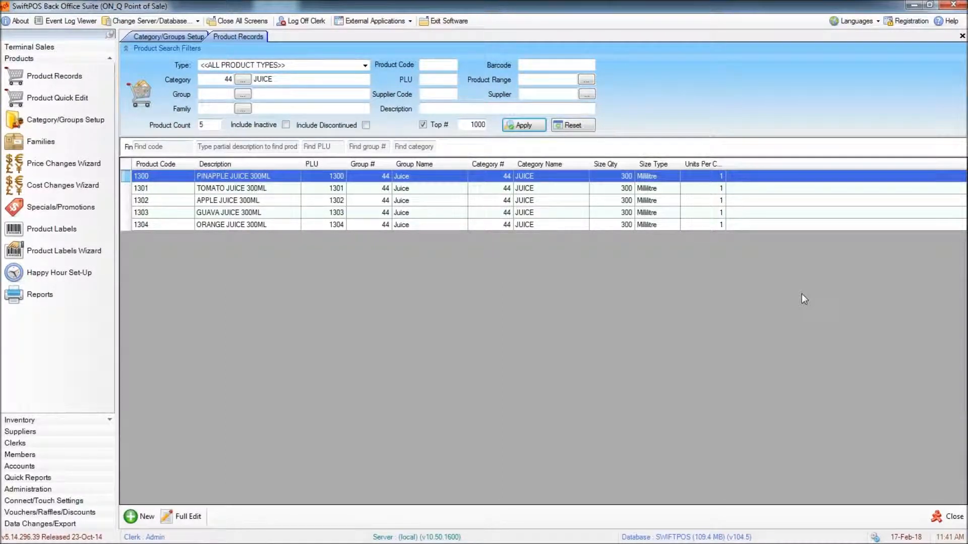
pyautogui.moveTo(47, 492)
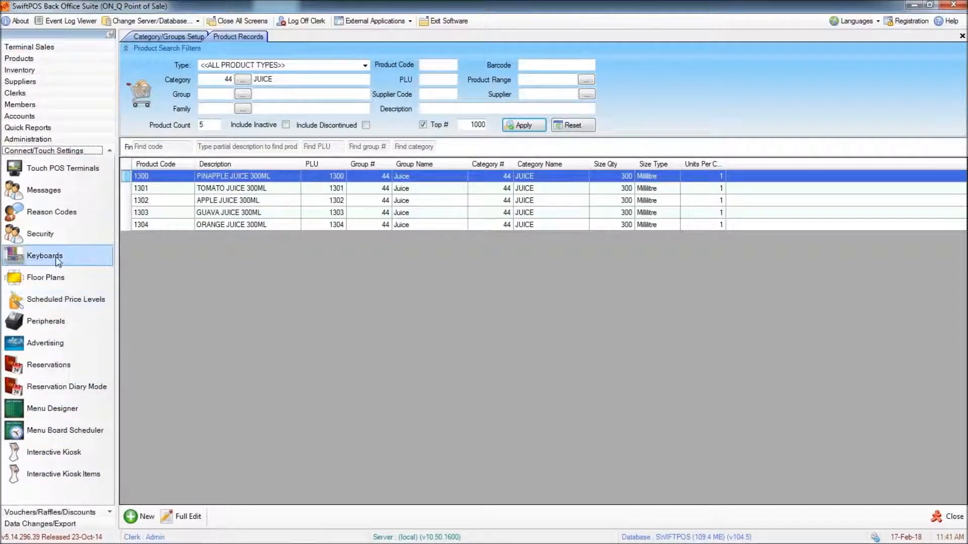
# - Open the Alternate 1 Keyboard in the touch keyboard designer
pyautogui.click(44, 256)
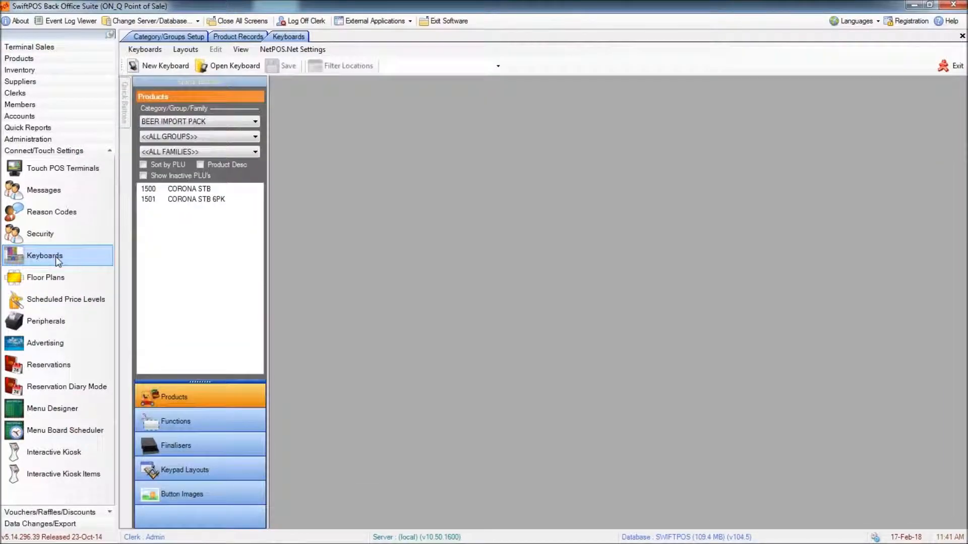
pyautogui.moveTo(230, 71)
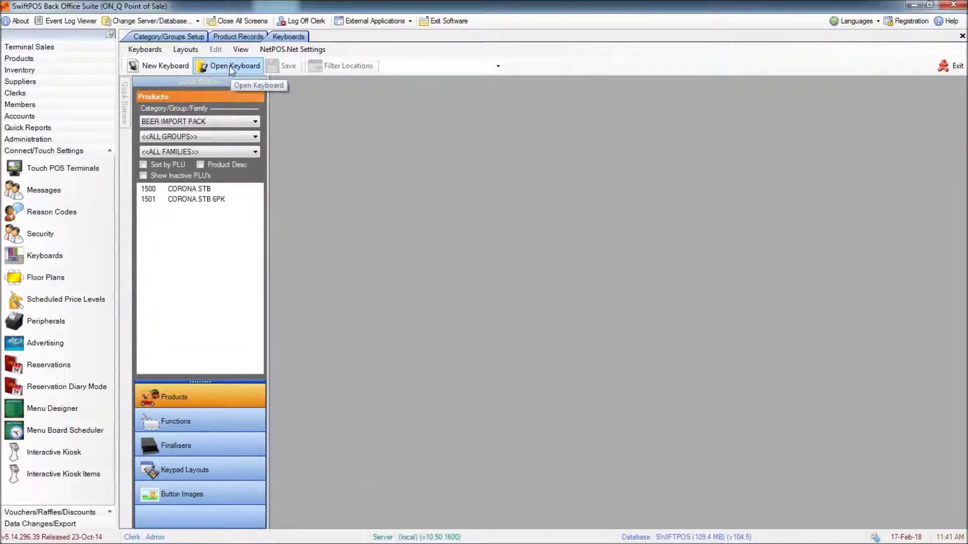
pyautogui.click(234, 66)
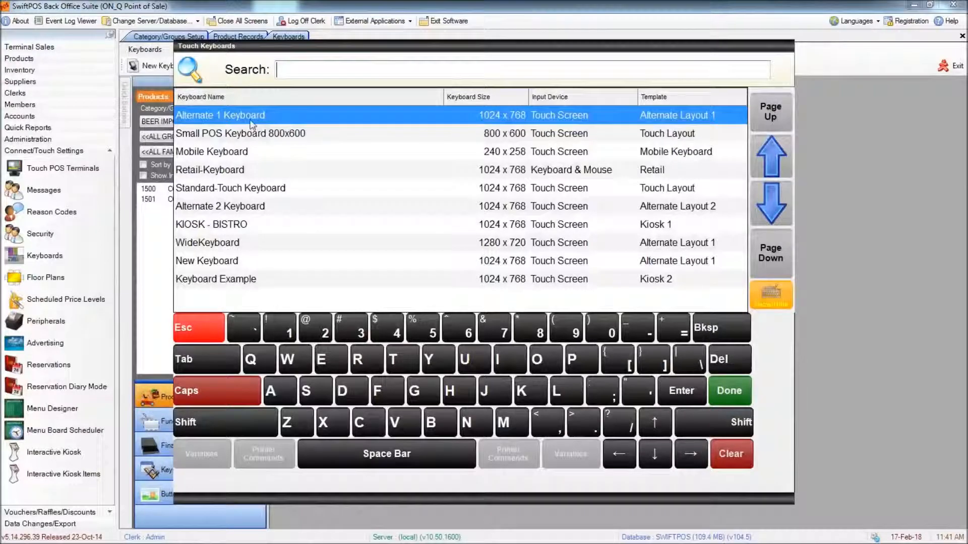
pyautogui.doubleClick(220, 115)
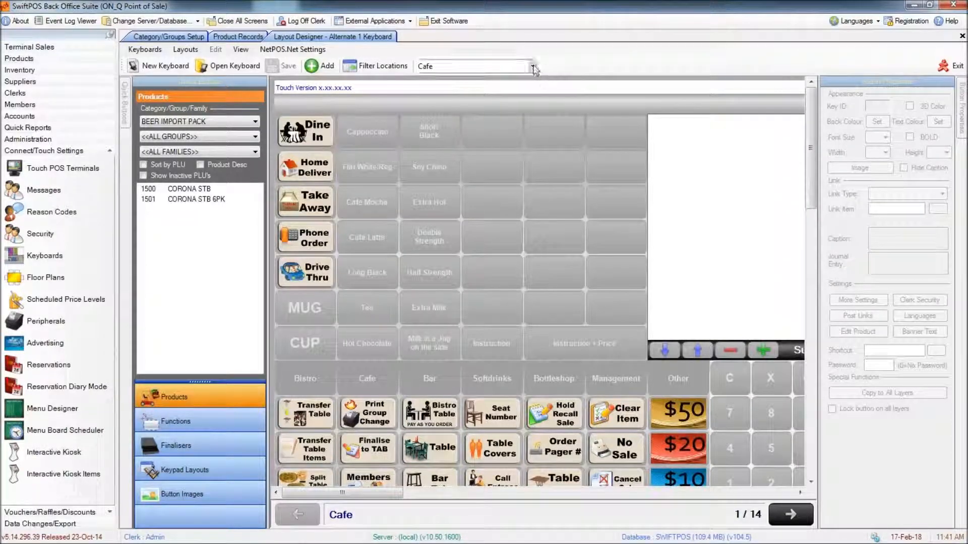
# - Switch to the Cafe layout and select an empty key on it
pyautogui.click(531, 67)
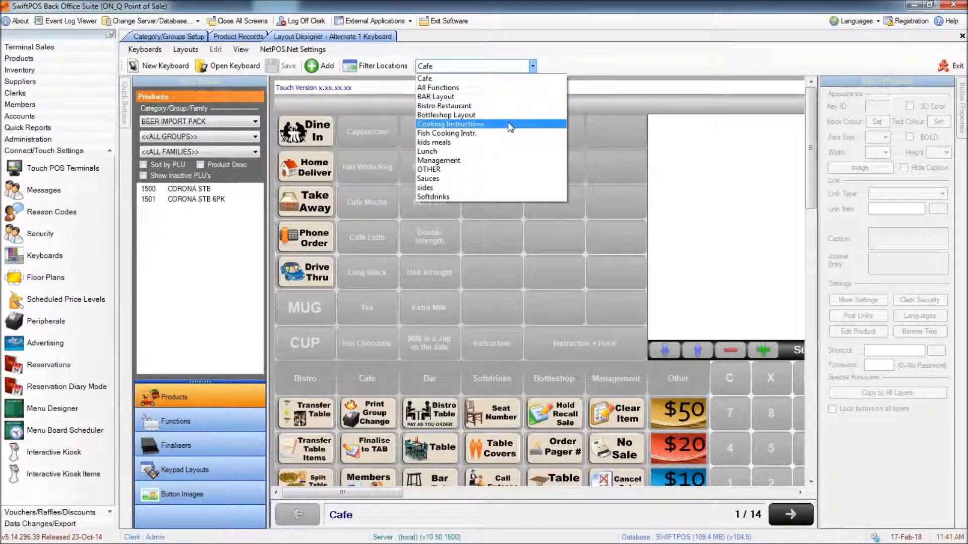
pyautogui.moveTo(447, 86)
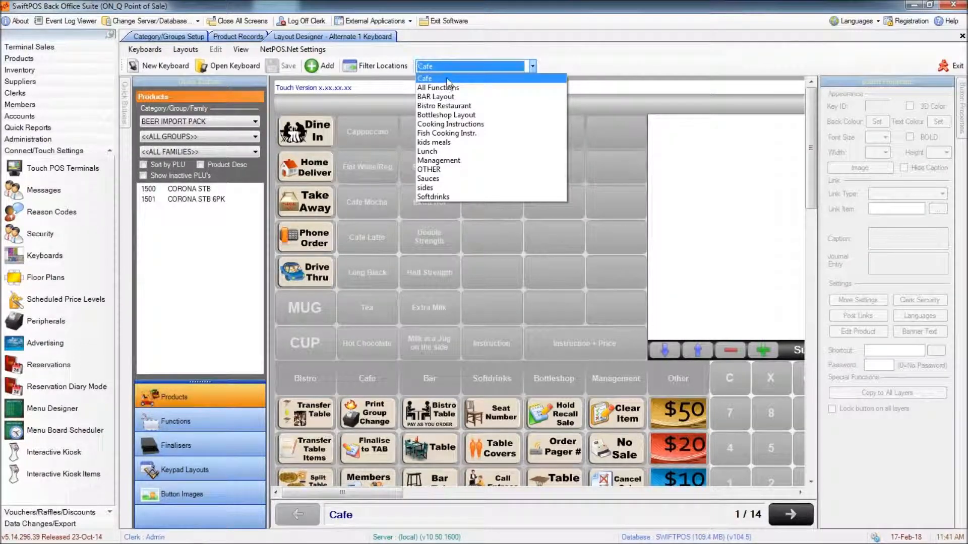
pyautogui.click(423, 78)
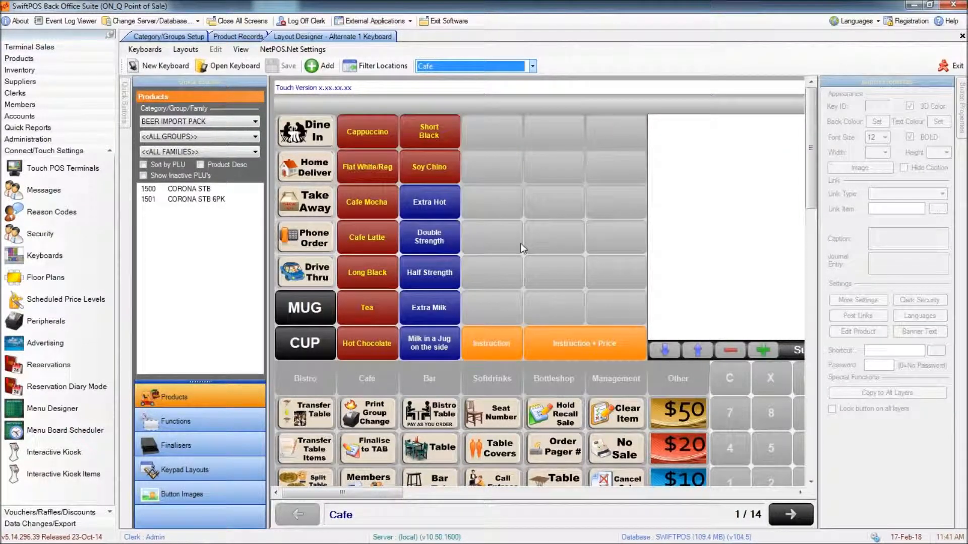
pyautogui.click(553, 236)
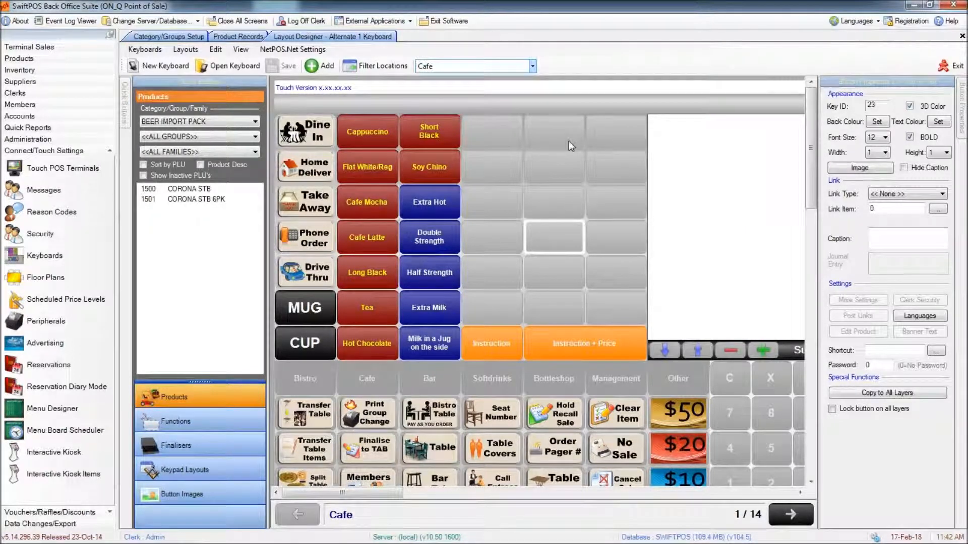
# - Make the empty top-row key a Function Key linked to Filtered Search (function 107)
pyautogui.click(555, 131)
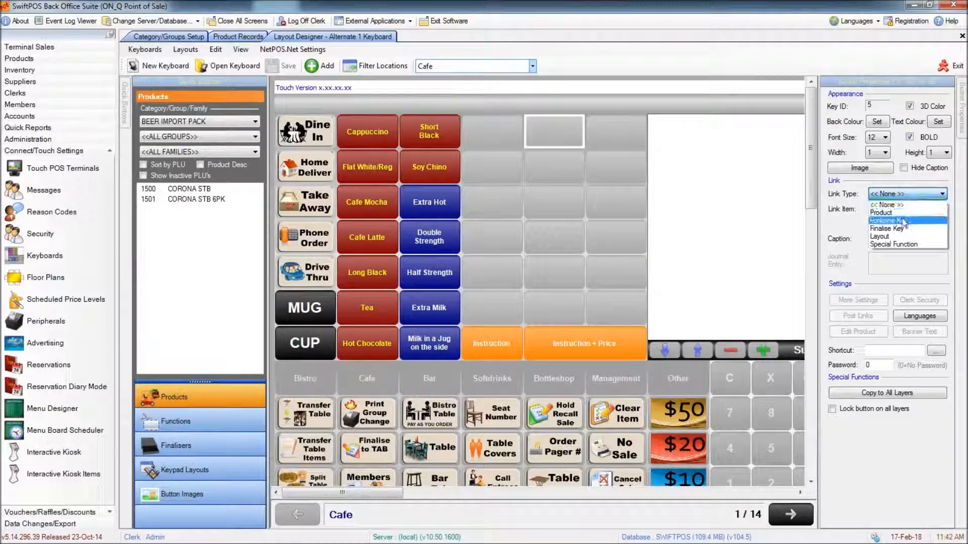
pyautogui.click(893, 217)
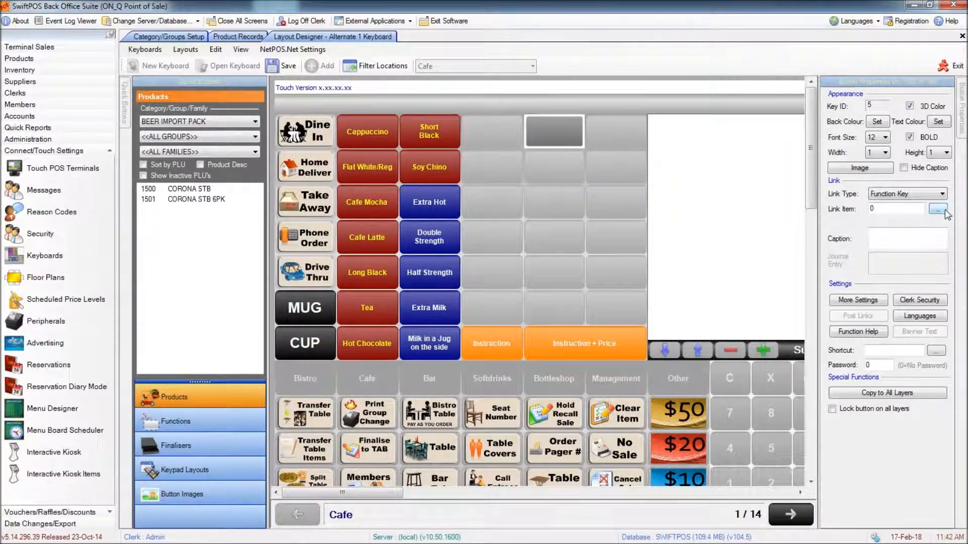
pyautogui.click(936, 209)
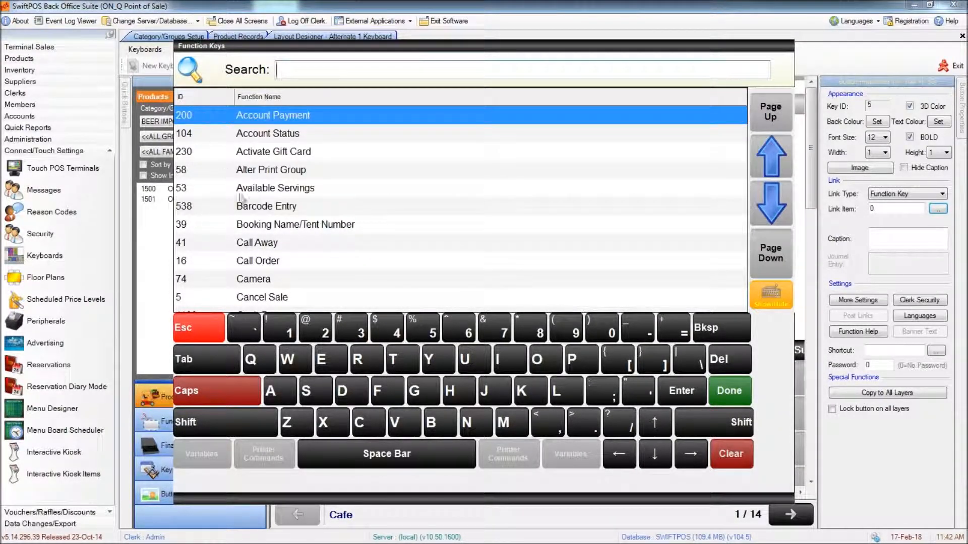
pyautogui.moveTo(328, 252)
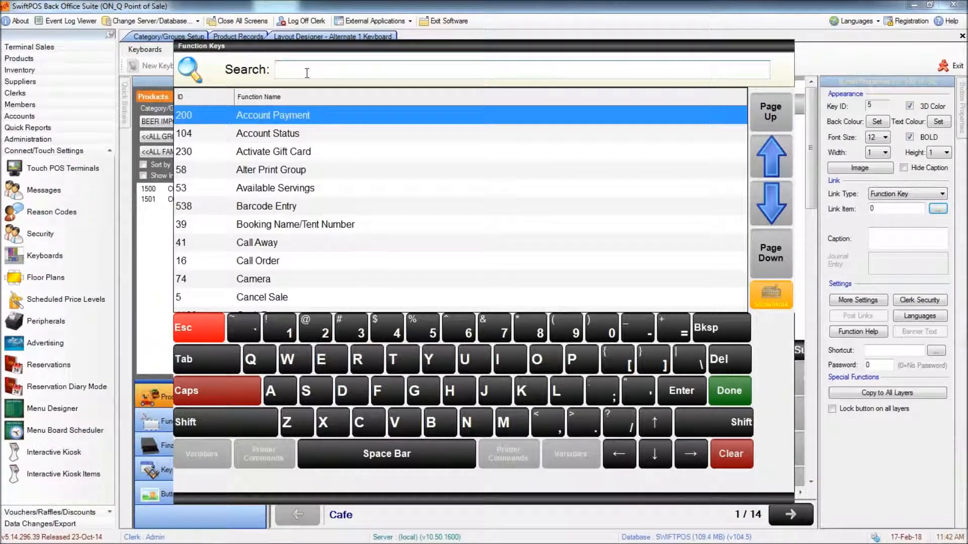
pyautogui.write('FILT')
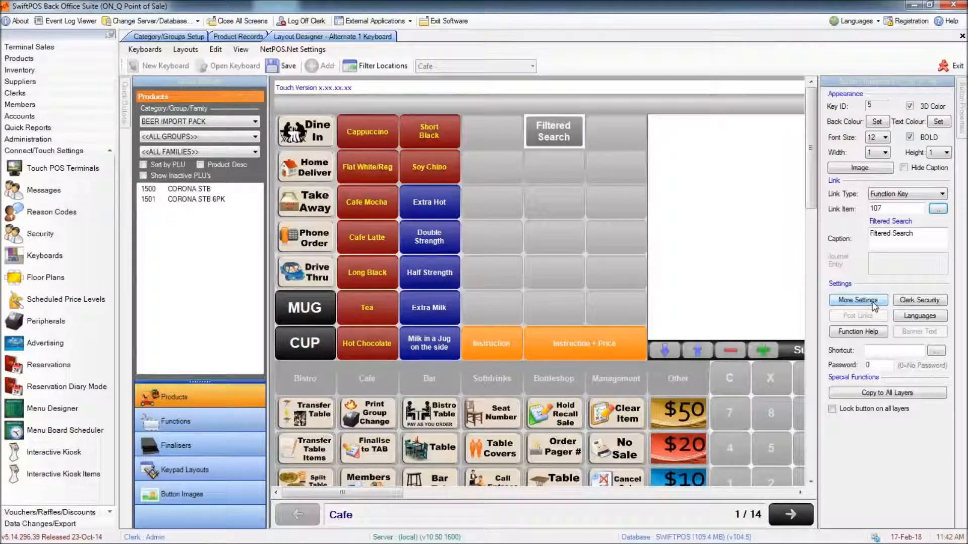
# - Set the key's Filtered Search to Category JUICE with default sorting and Exclude Keyboard kept on
pyautogui.click(858, 301)
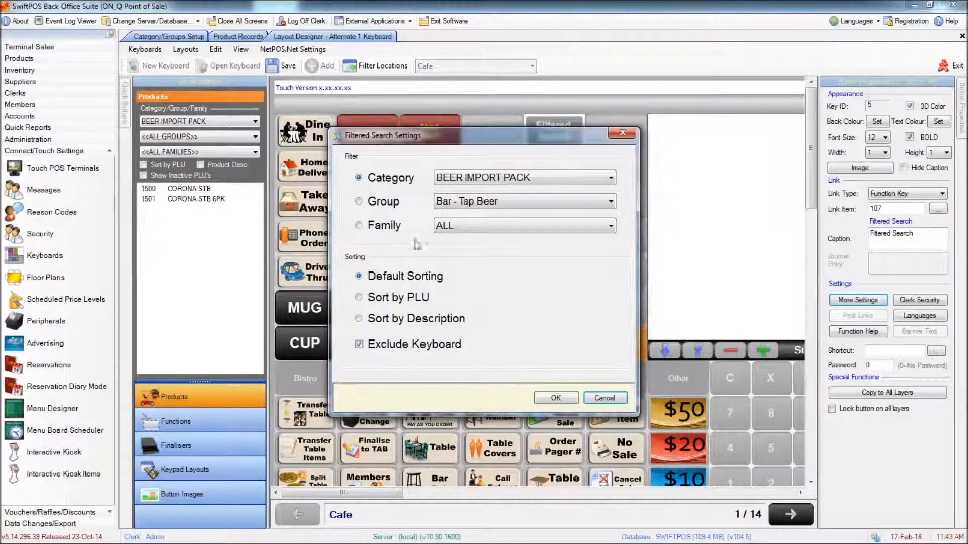
pyautogui.moveTo(401, 246)
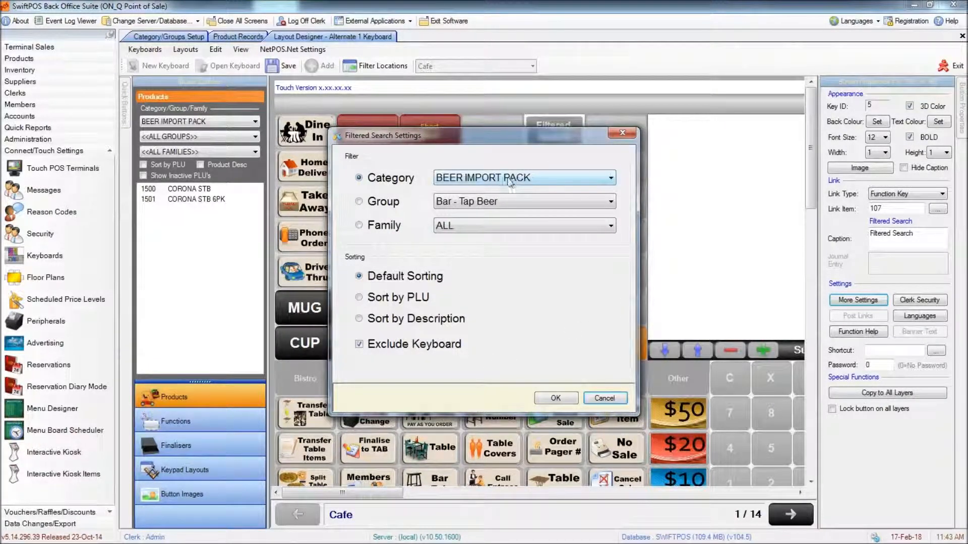
pyautogui.click(610, 177)
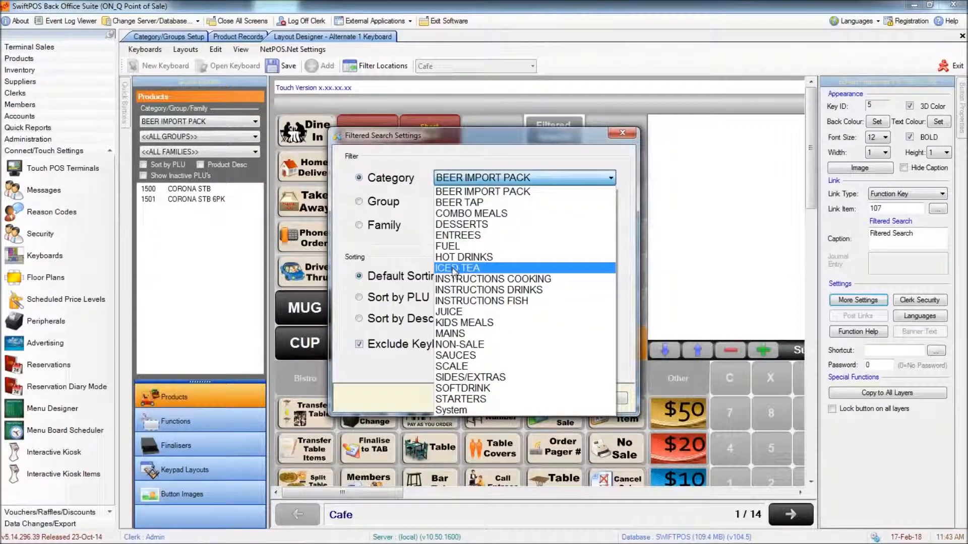
pyautogui.click(448, 311)
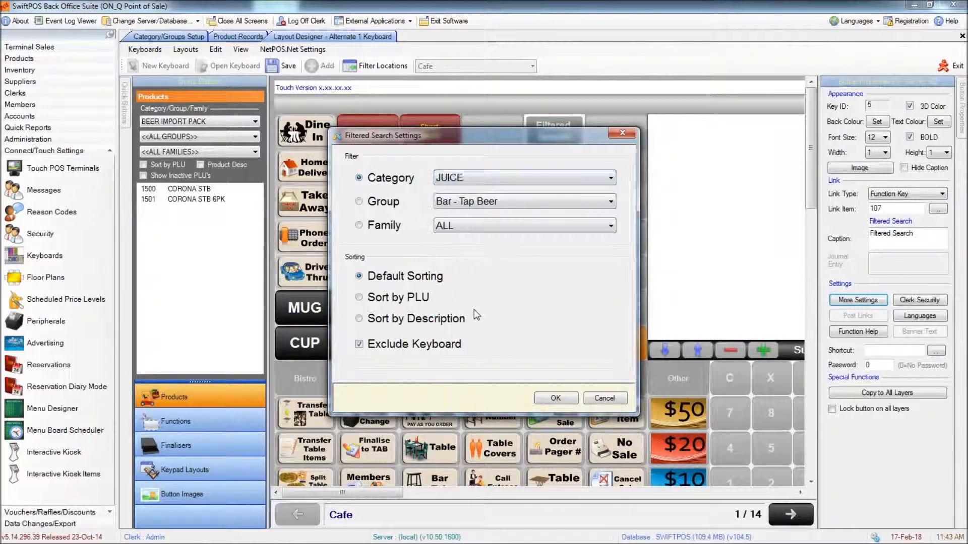
pyautogui.moveTo(383, 332)
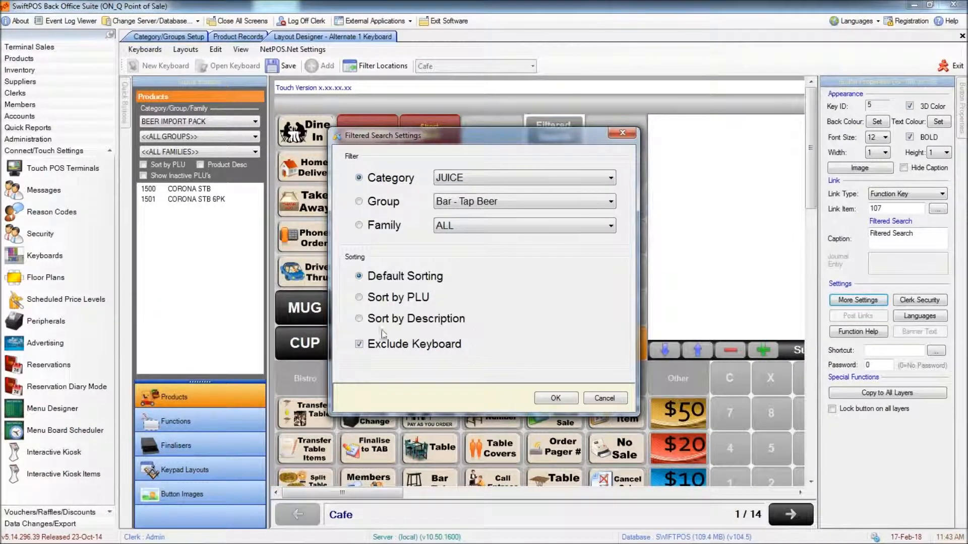
pyautogui.moveTo(343, 298)
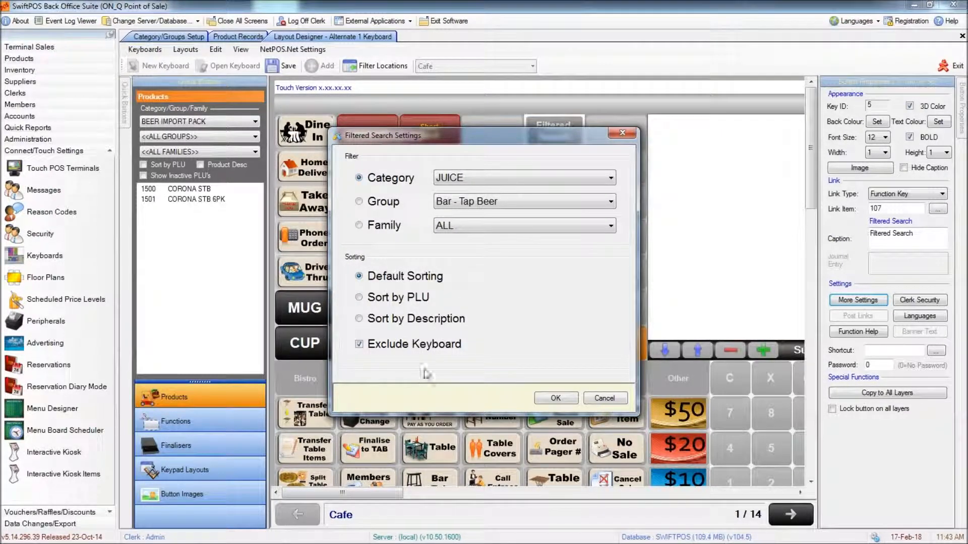
pyautogui.click(359, 345)
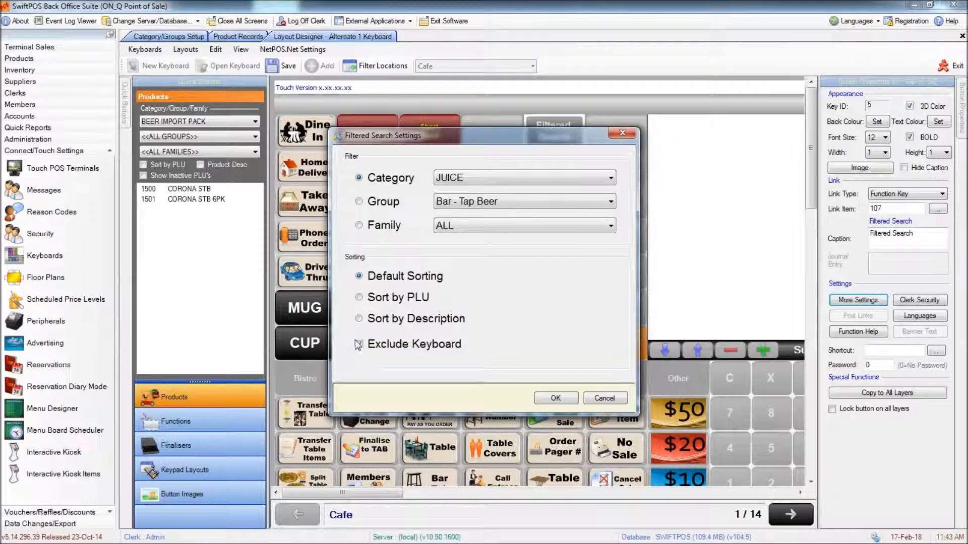
pyautogui.click(359, 345)
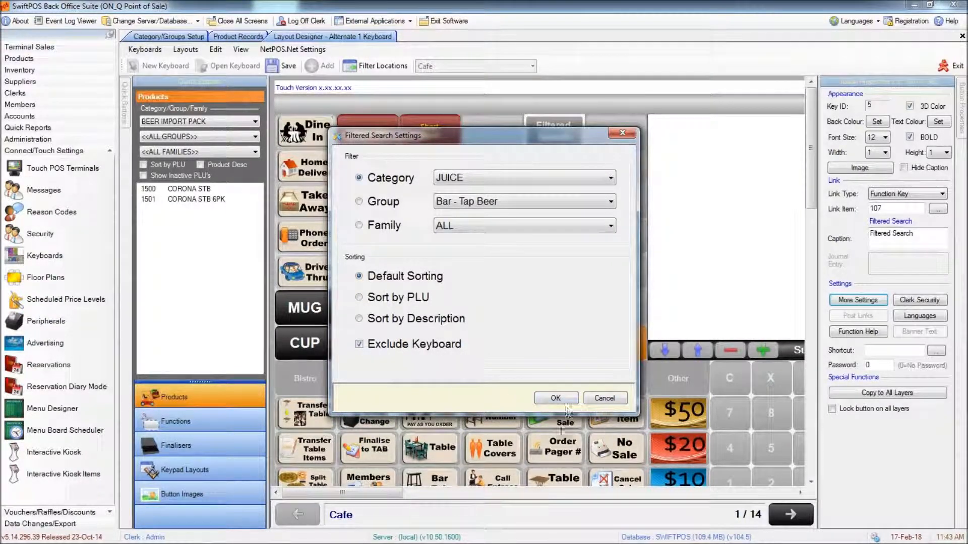
pyautogui.moveTo(448, 280)
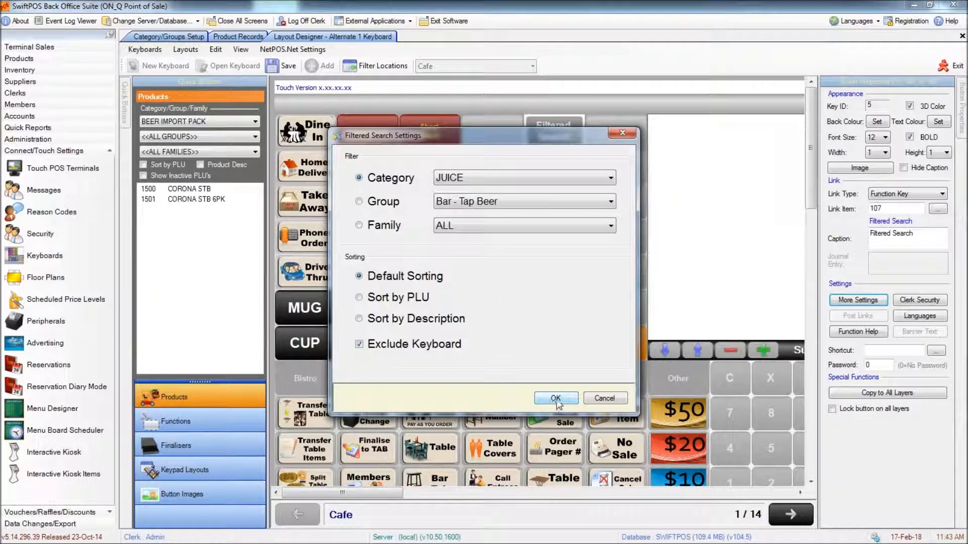
pyautogui.click(556, 398)
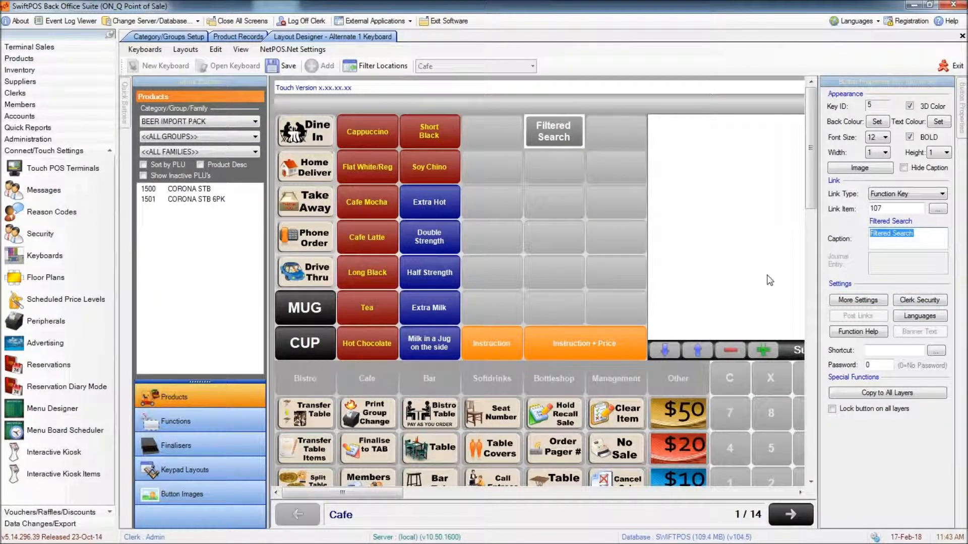
# - Caption the key JUICE, colour it orange, size it 2x2 with font 26, and save the layout
pyautogui.write('jU')
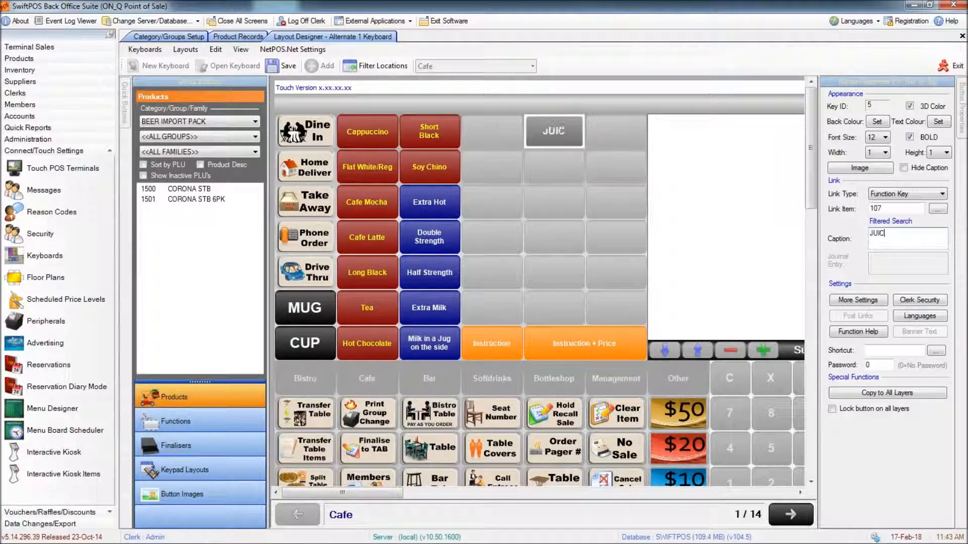
pyautogui.click(282, 66)
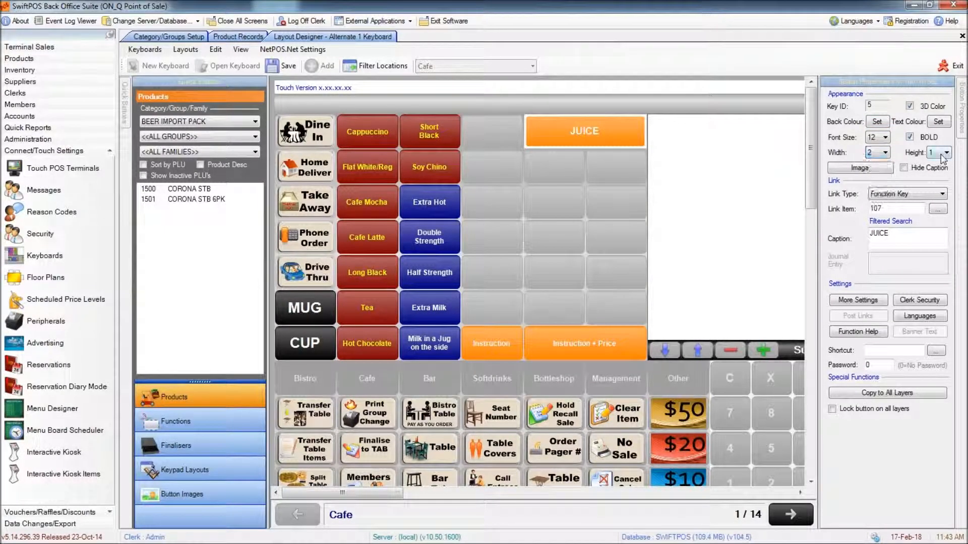
pyautogui.click(946, 152)
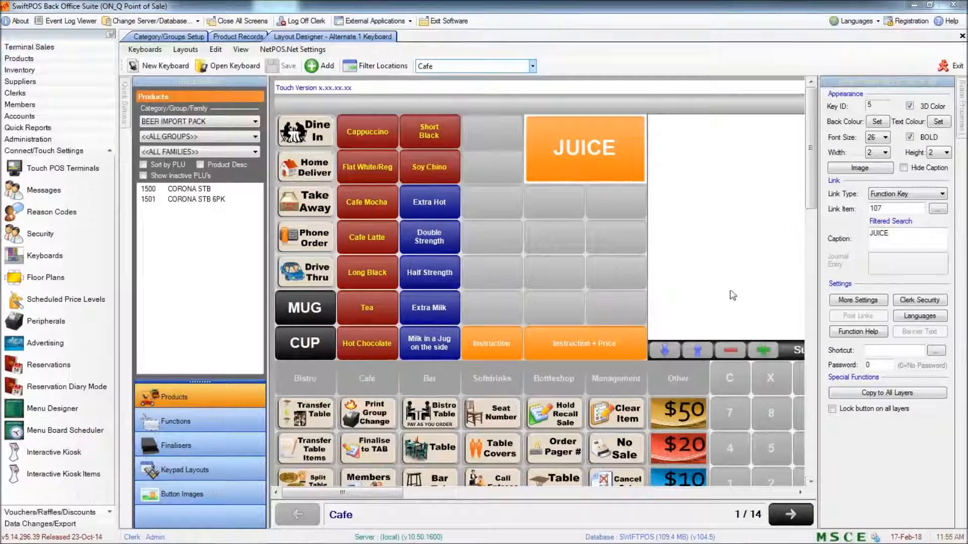
pyautogui.moveTo(682, 332)
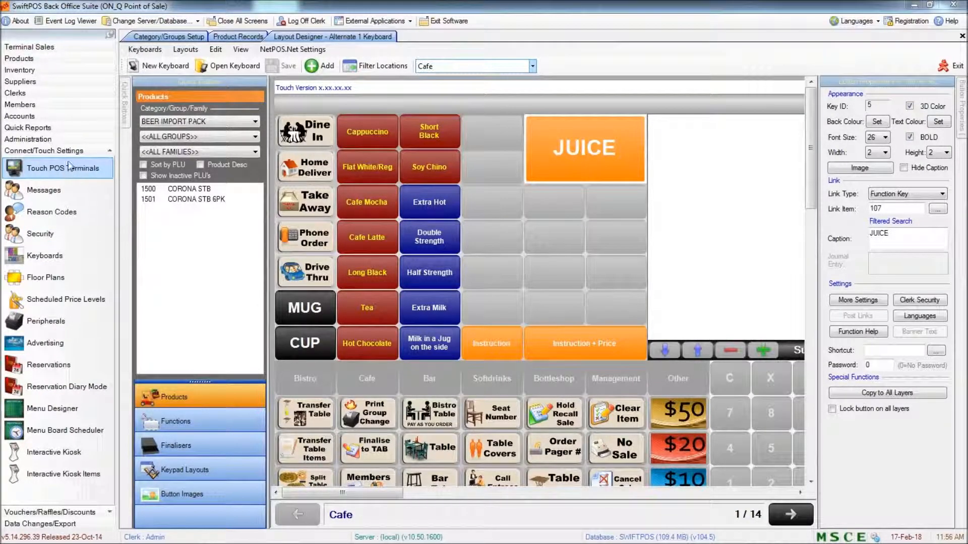
# - Send a Full Update to the RESTAURANT touch terminal and confirm it
pyautogui.click(50, 168)
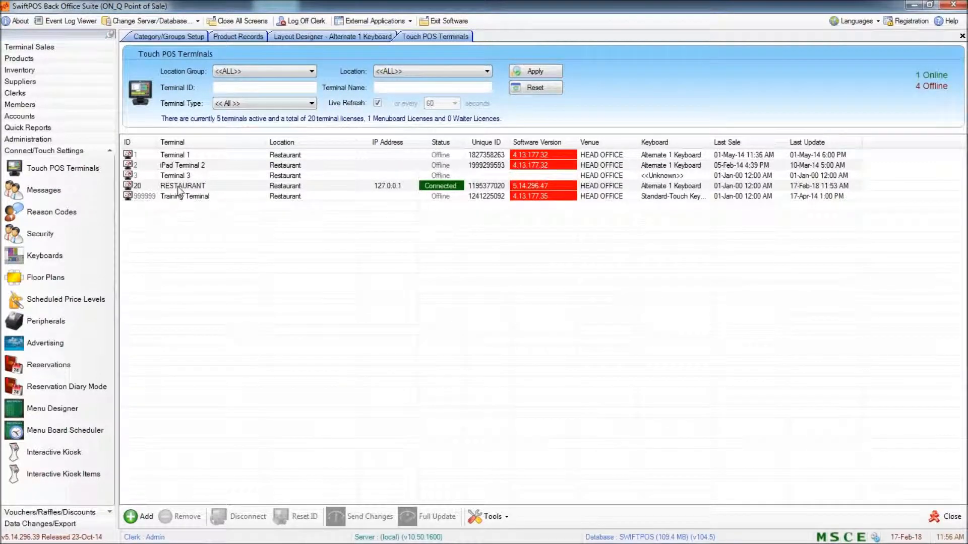
pyautogui.click(181, 186)
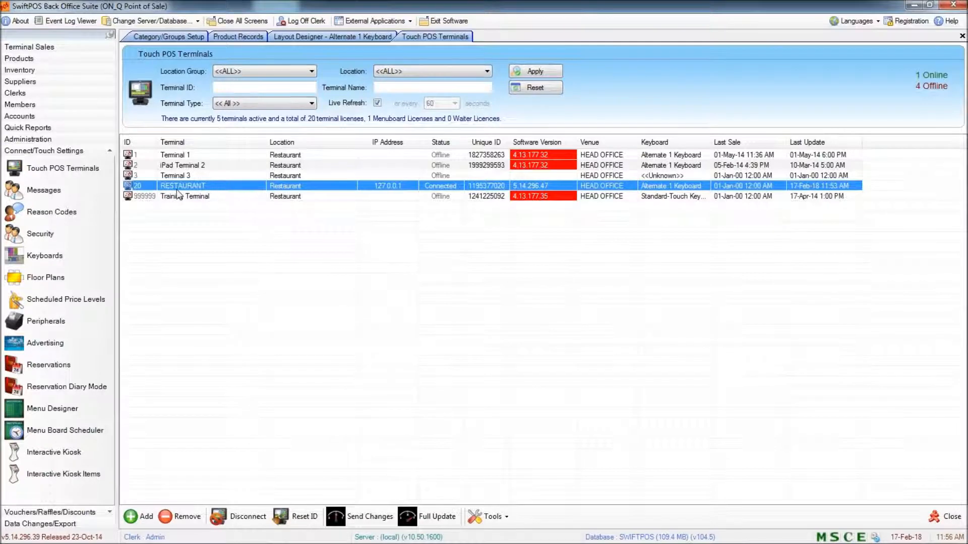
pyautogui.moveTo(433, 522)
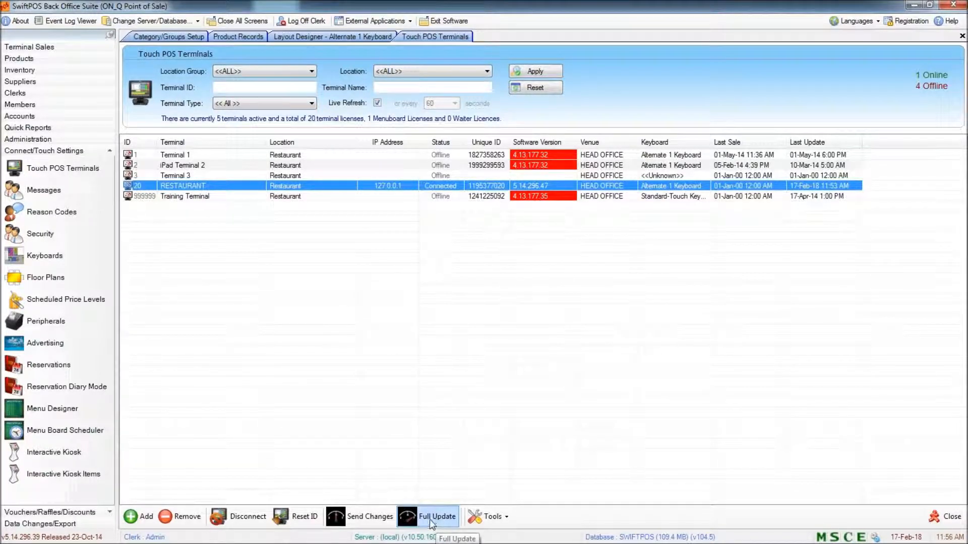
pyautogui.click(431, 516)
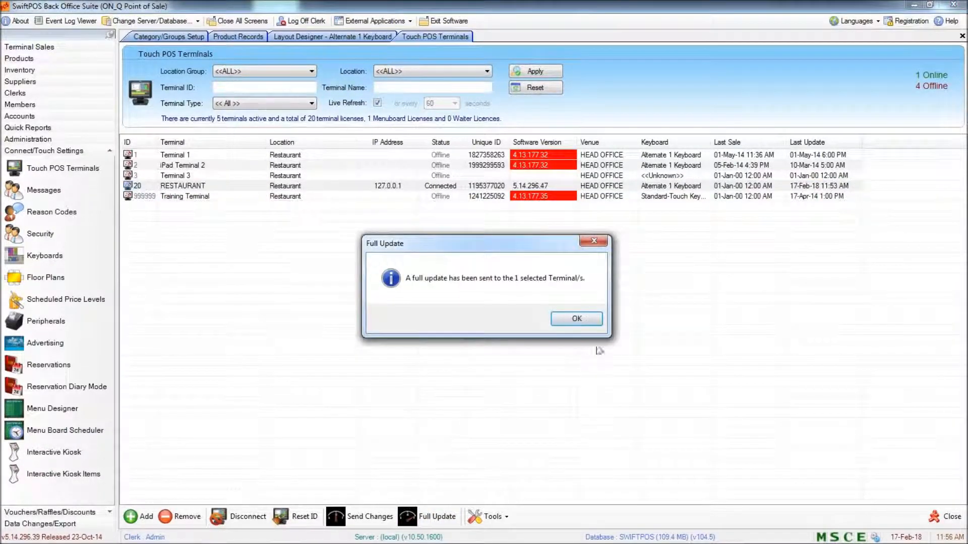
pyautogui.click(575, 319)
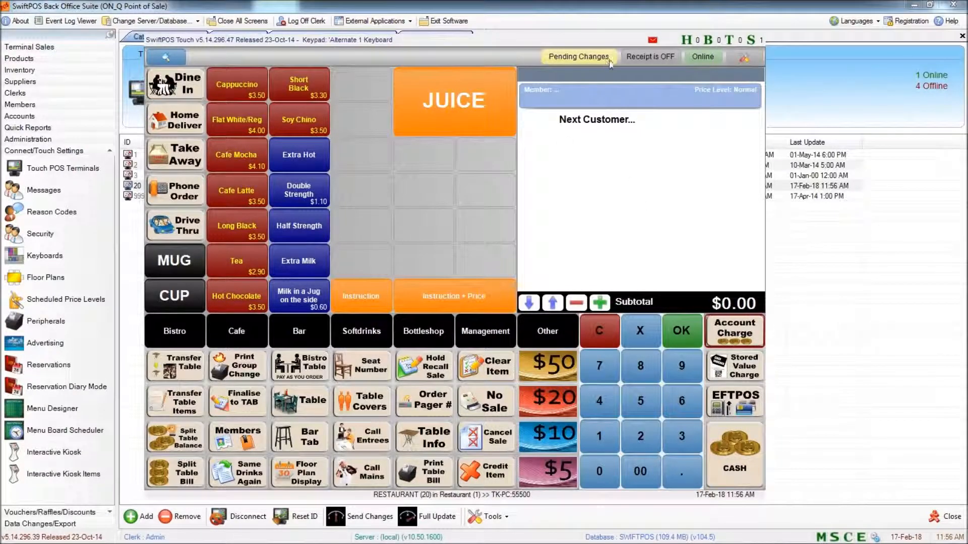
pyautogui.moveTo(582, 62)
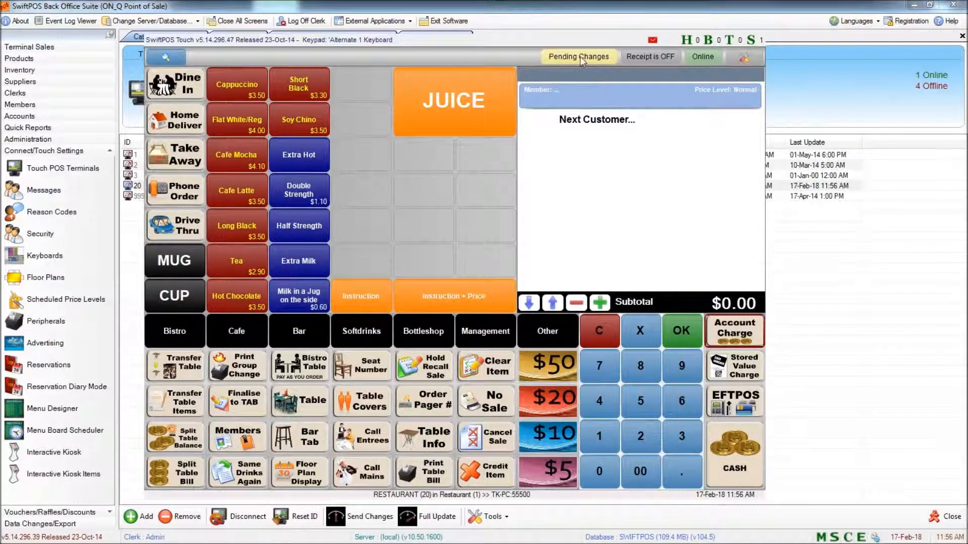
pyautogui.moveTo(595, 66)
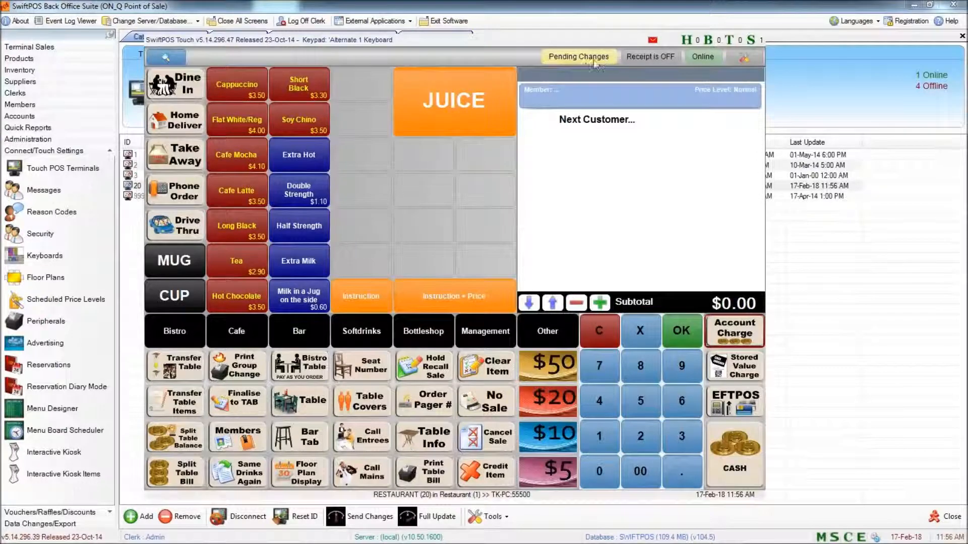
# - Apply the pending full update on the SwiftPOS Touch terminal
pyautogui.click(579, 57)
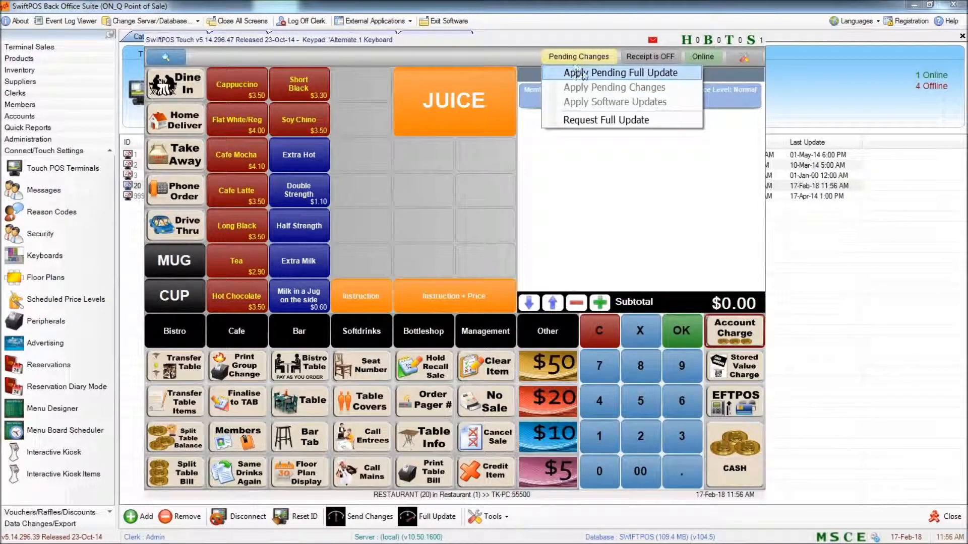
pyautogui.click(611, 73)
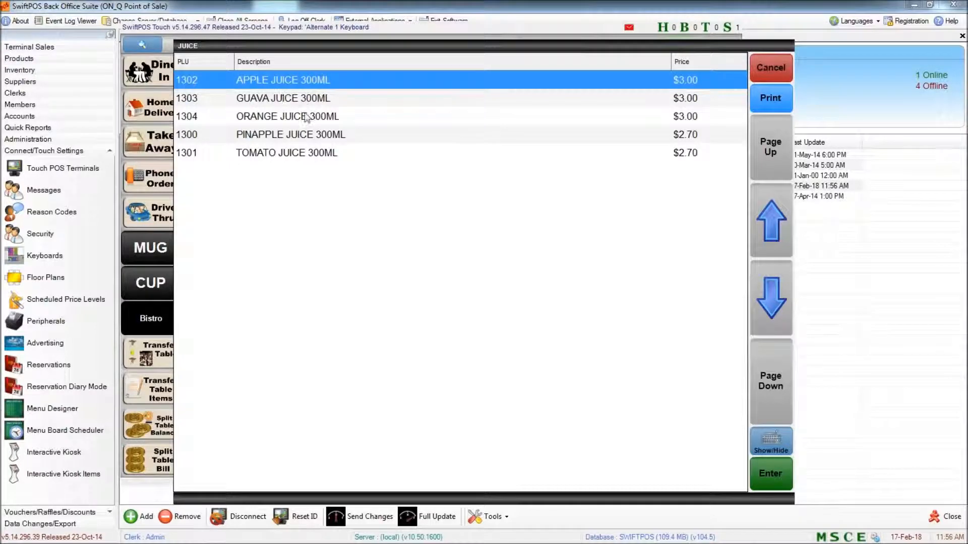
pyautogui.moveTo(325, 190)
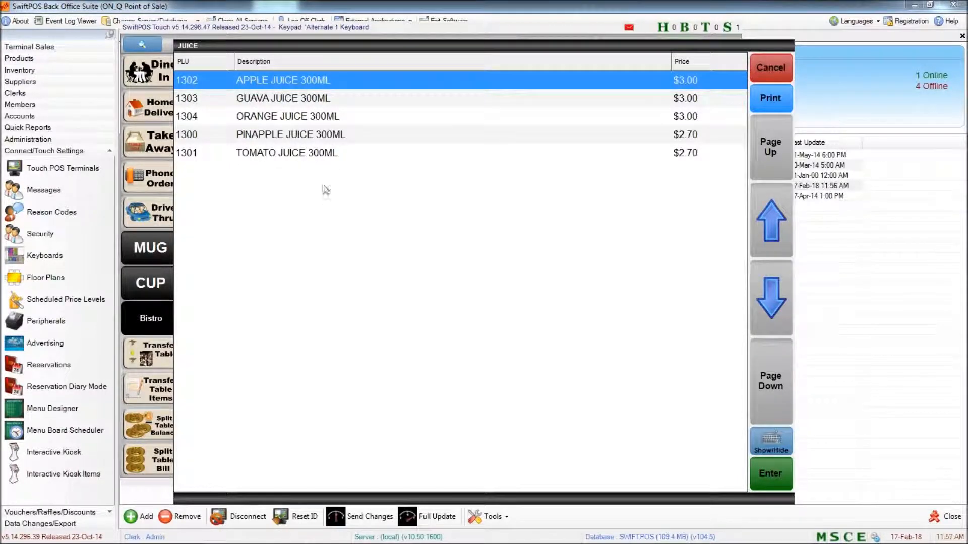
pyautogui.moveTo(282, 281)
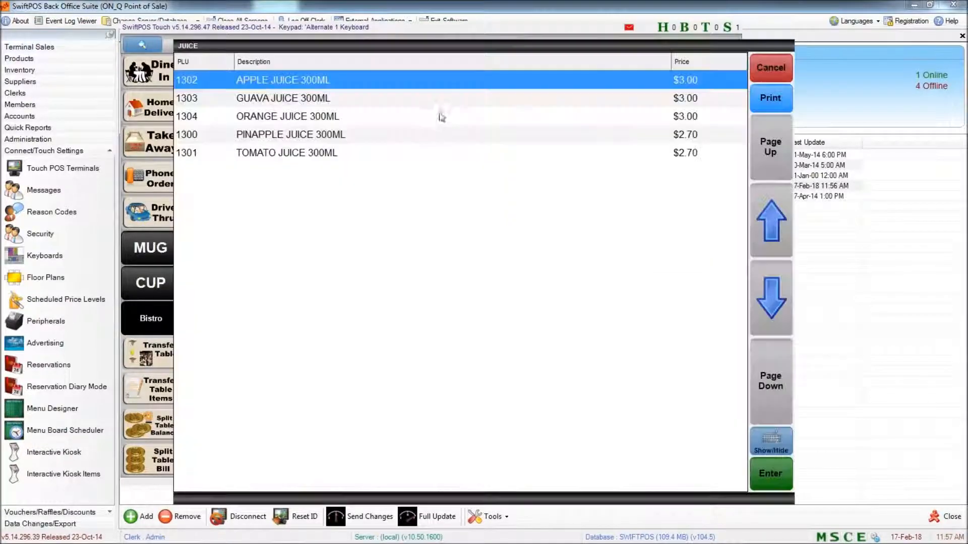
pyautogui.moveTo(457, 110)
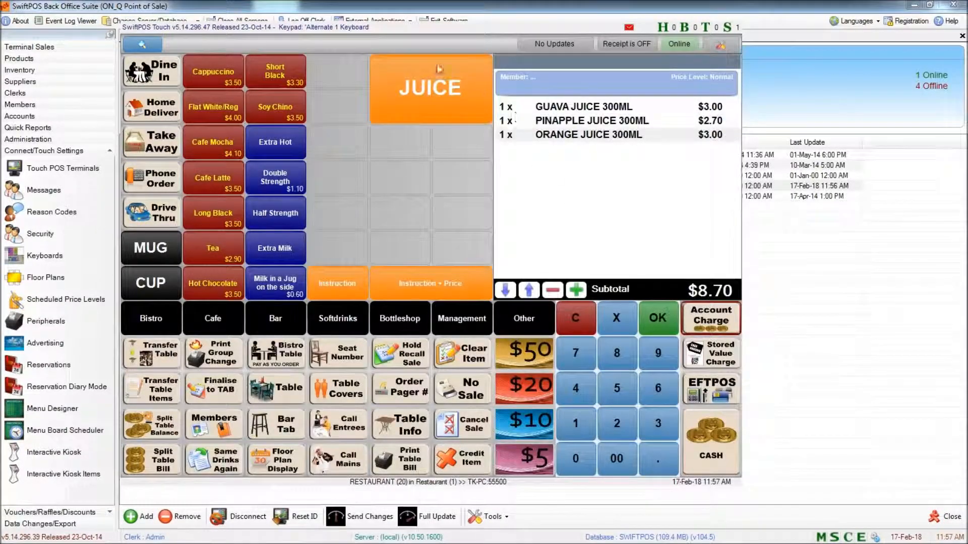
# - Bring up the JUICE product list to add an APPLE JUICE 300ML to the sale
pyautogui.click(430, 85)
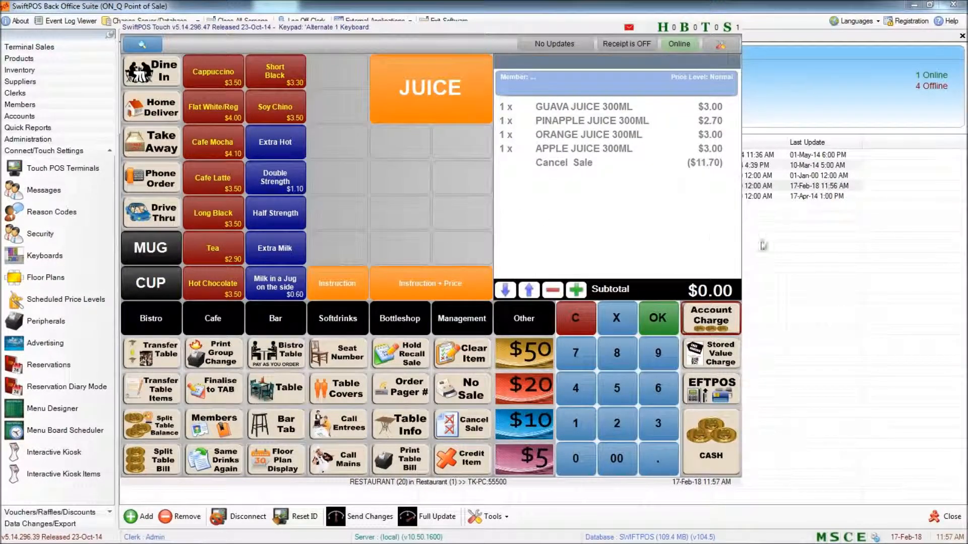
pyautogui.moveTo(468, 259)
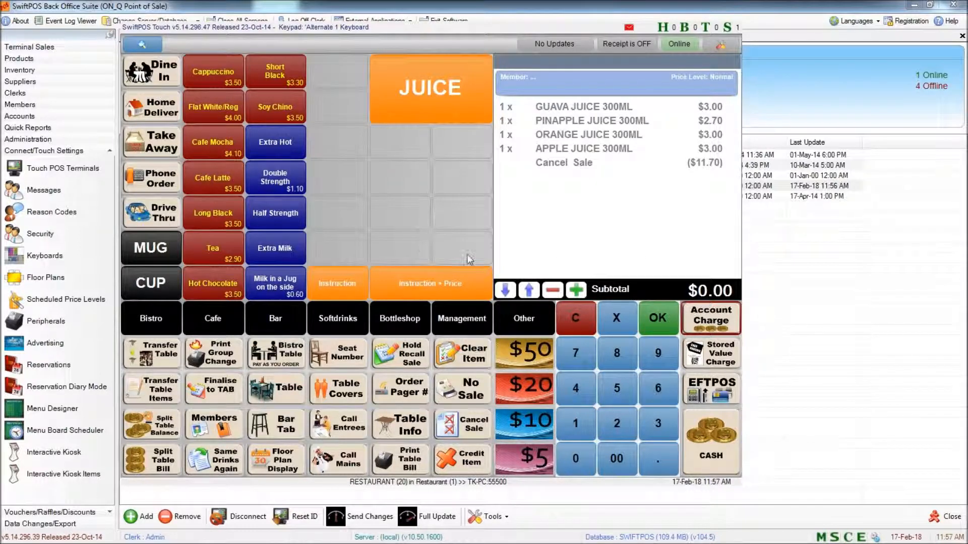
pyautogui.moveTo(593, 236)
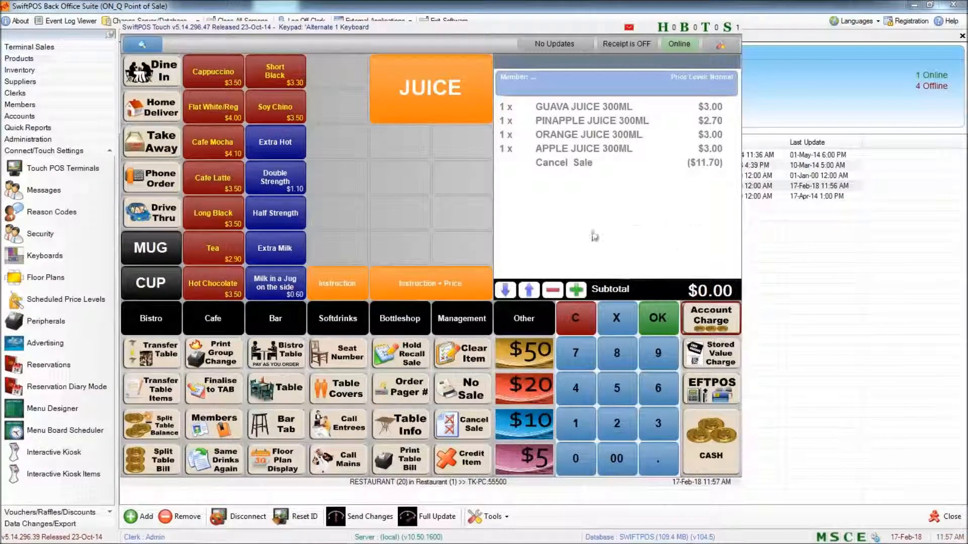